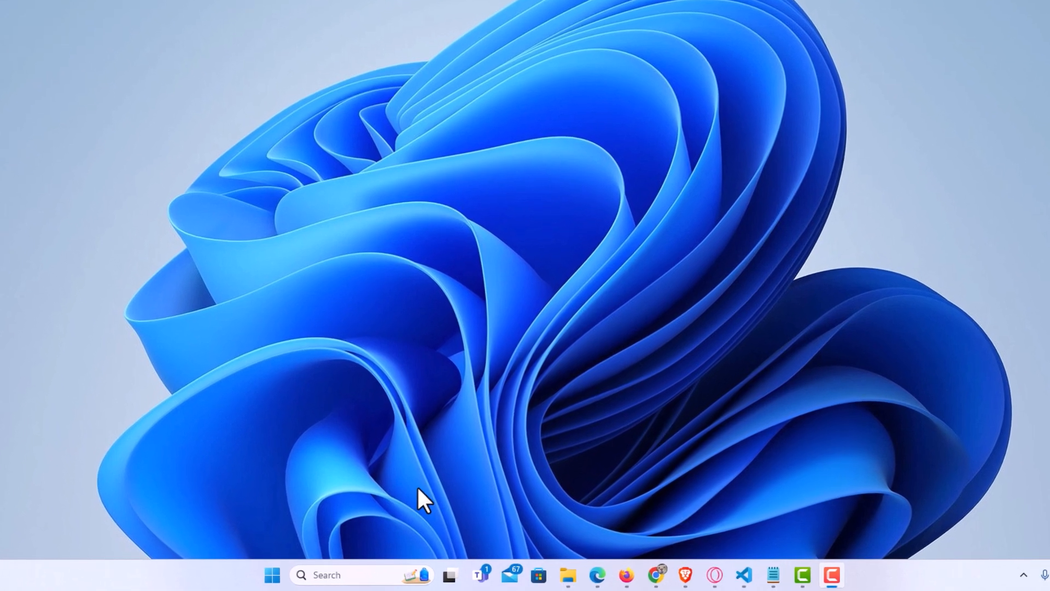
Search the taskbar for 'cmd' so Command Prompt appears as the best match
click(348, 575)
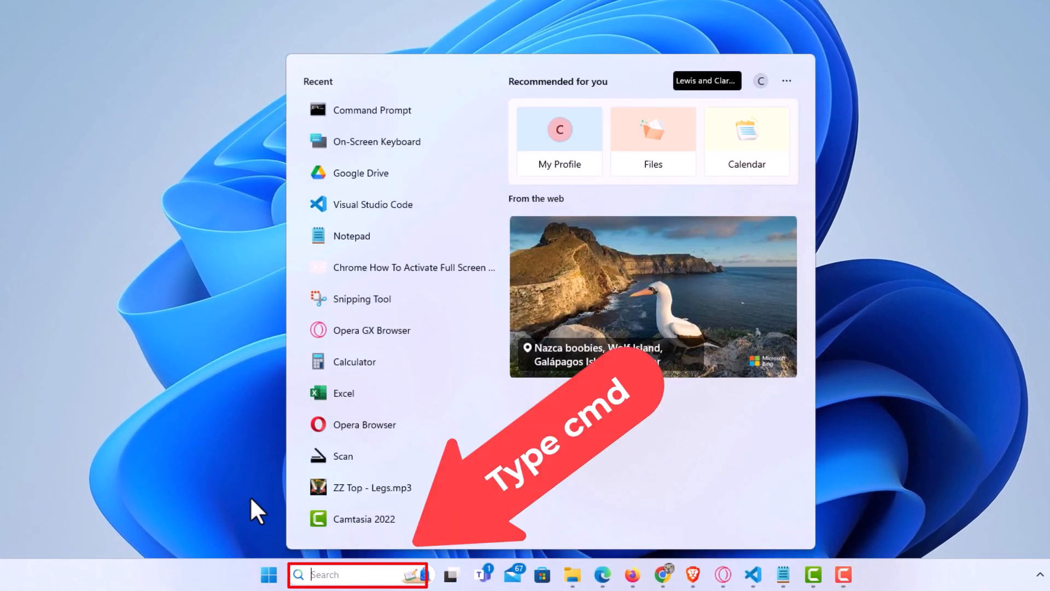
text(cmd)
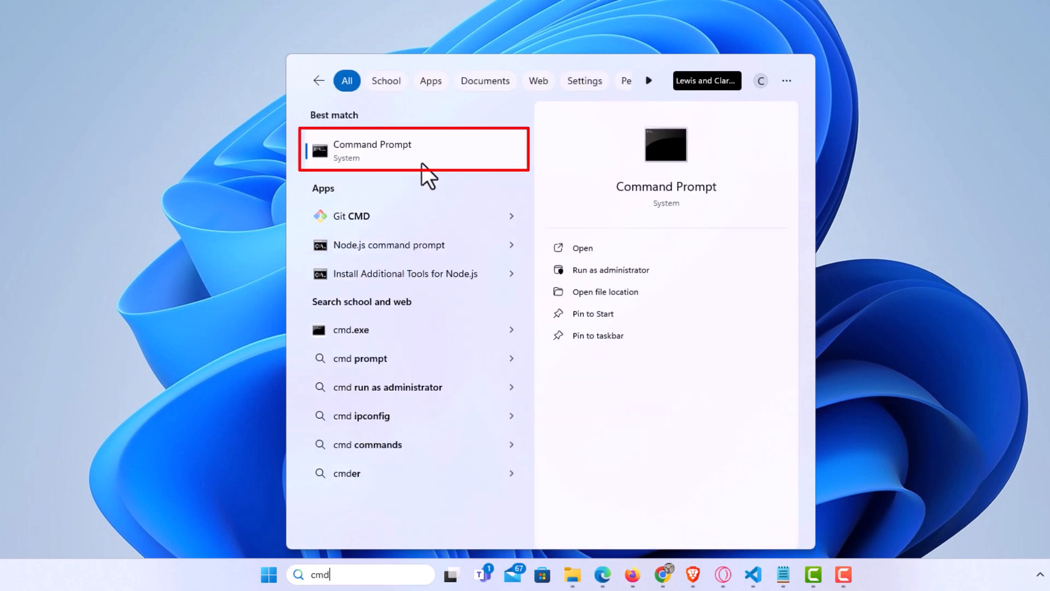
Launch Command Prompt from the search result using Run as administrator
right_click(372, 150)
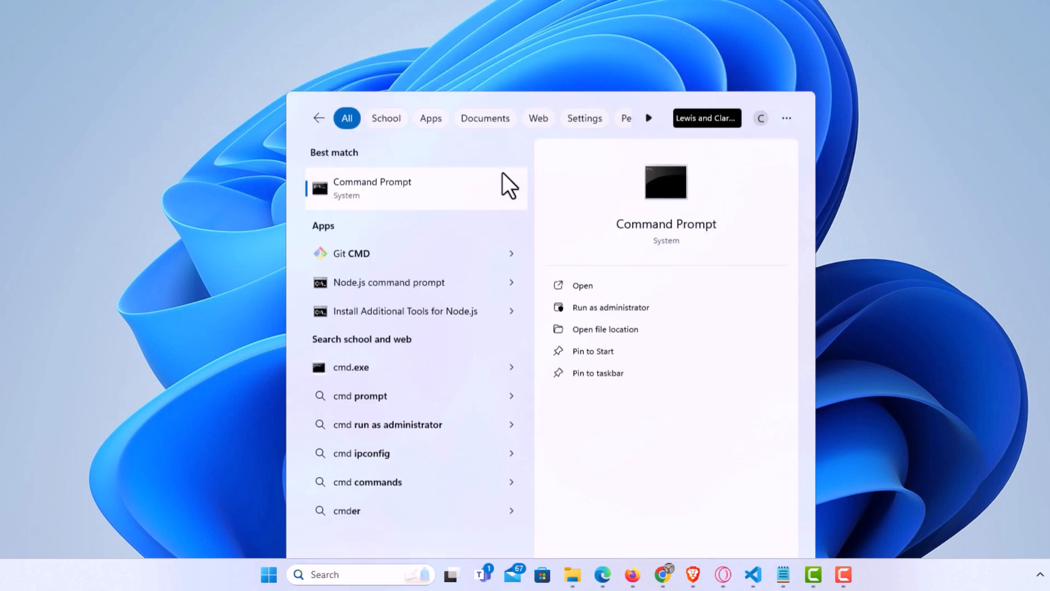
click(372, 187)
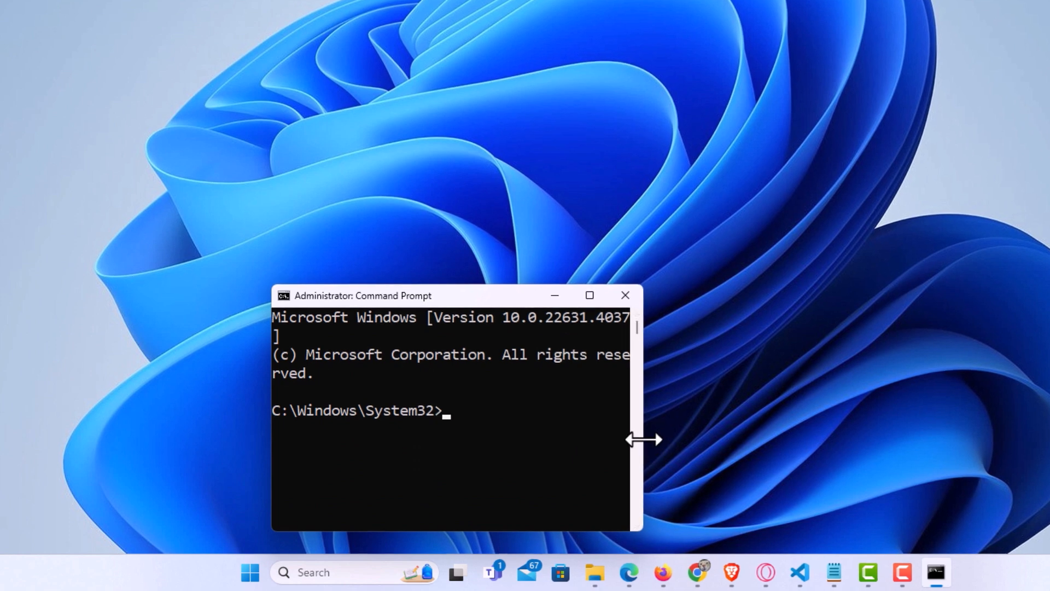
Widen the window and enter 'wmic path SoftwareLicensingService get OA3xOriginalProductKey'
drag(641, 440, 985, 440)
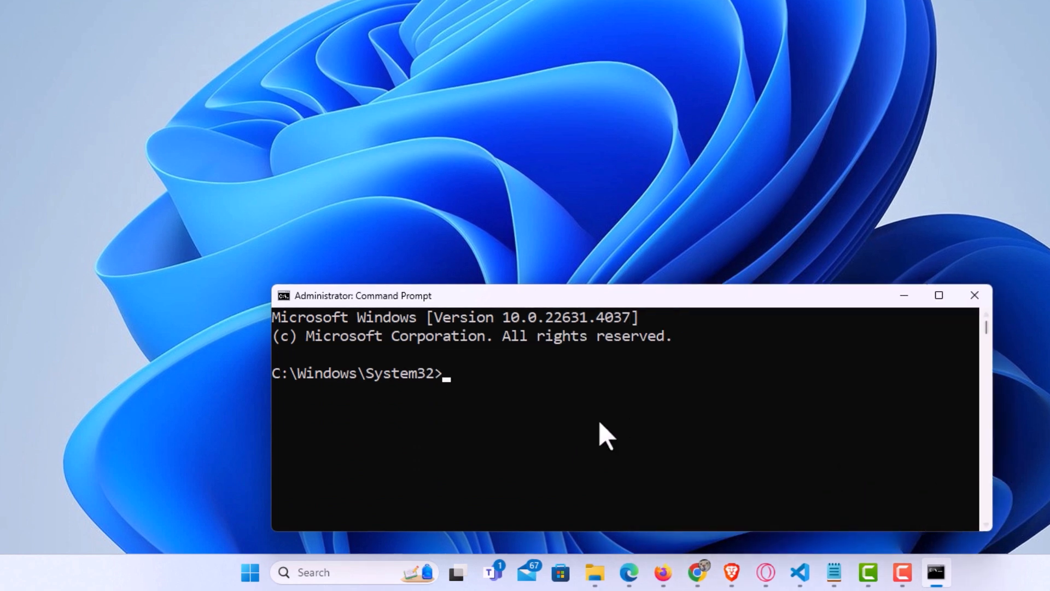
mouse_move(593, 419)
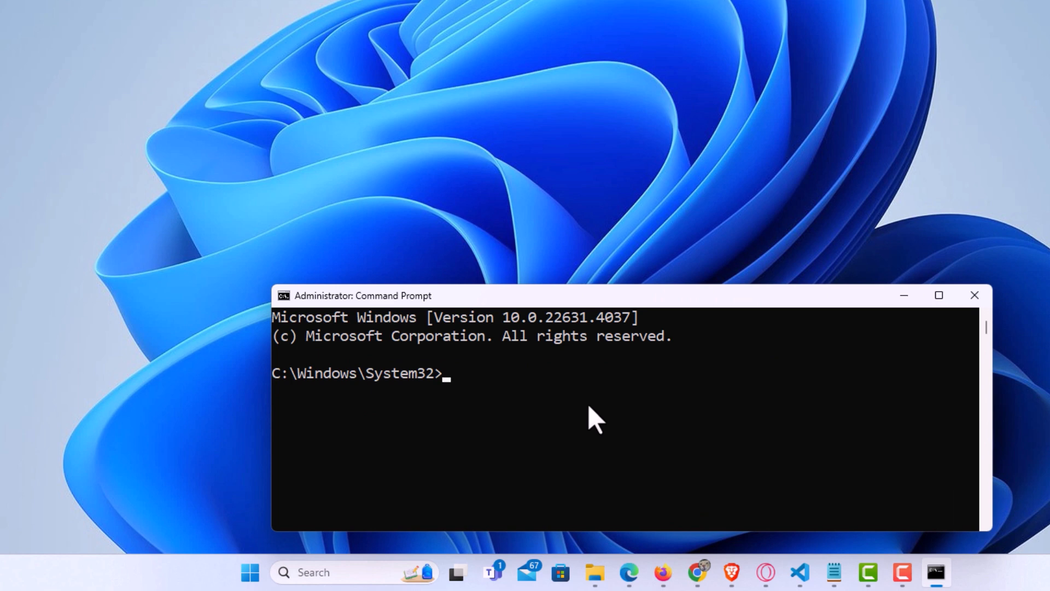
text(wmic path SoftwareLicensingService get OA3xOriginalProductKey)
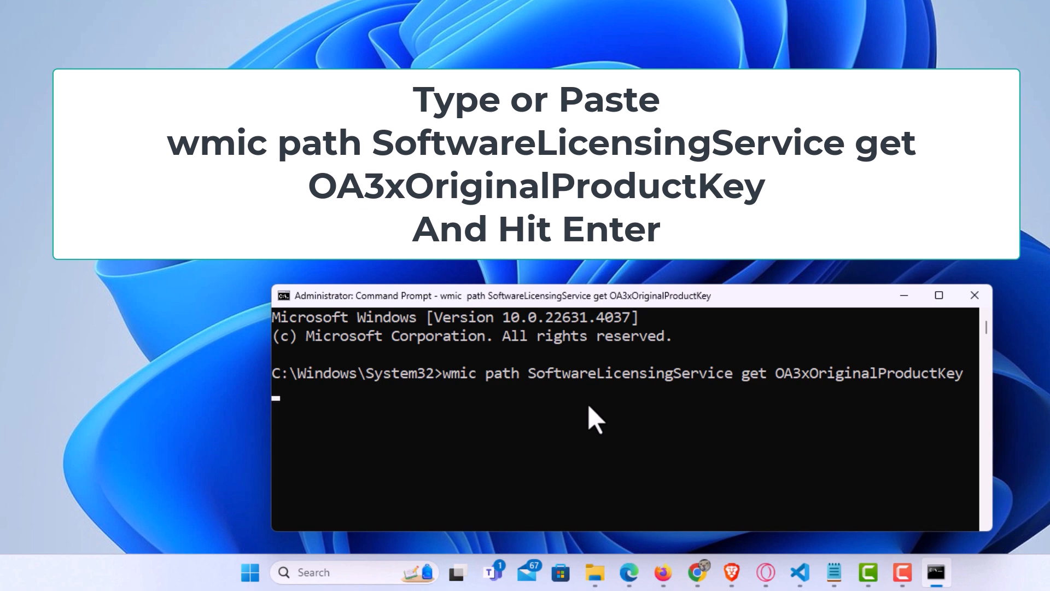
Run the wmic query so the OA3xOriginalProductKey value is printed
key(Enter)
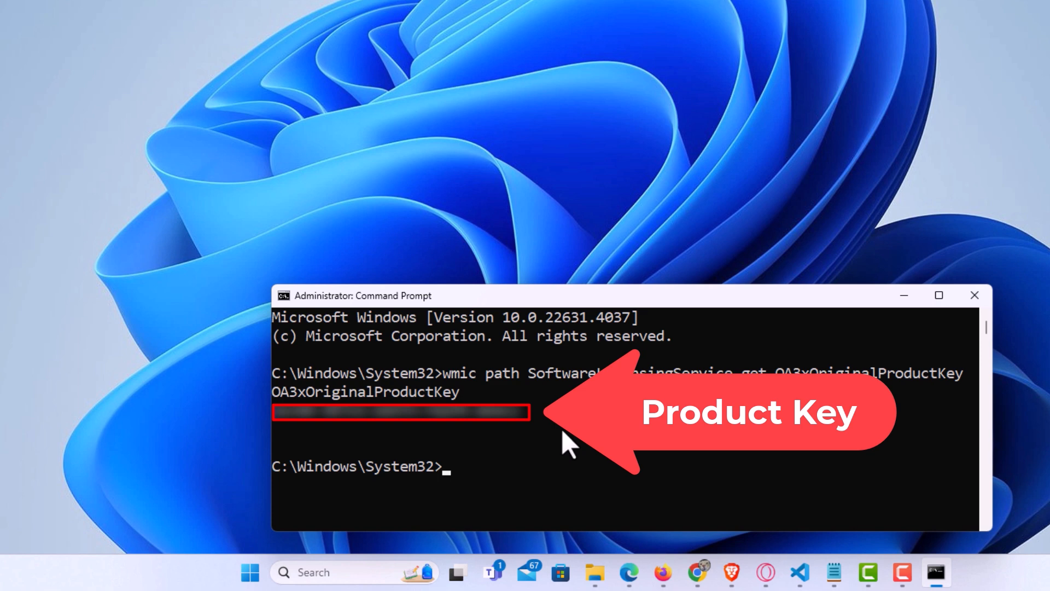
mouse_move(341, 452)
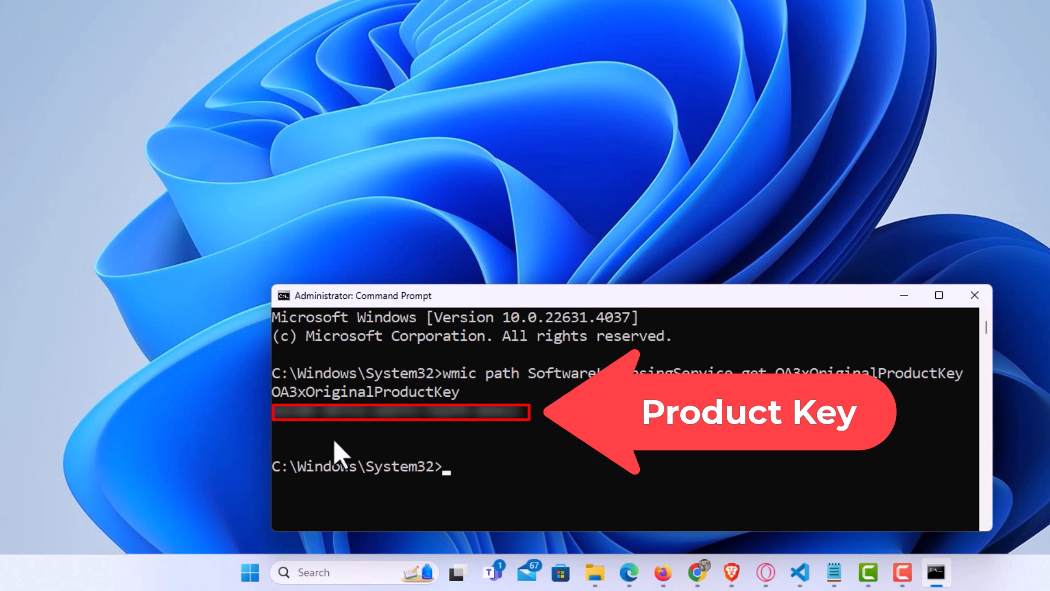